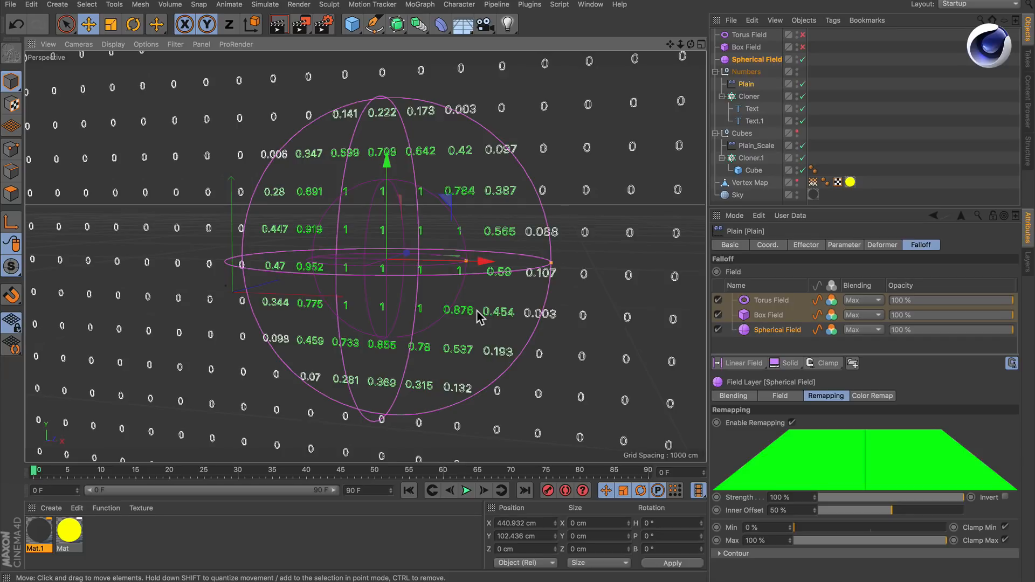
mouse_move(747, 151)
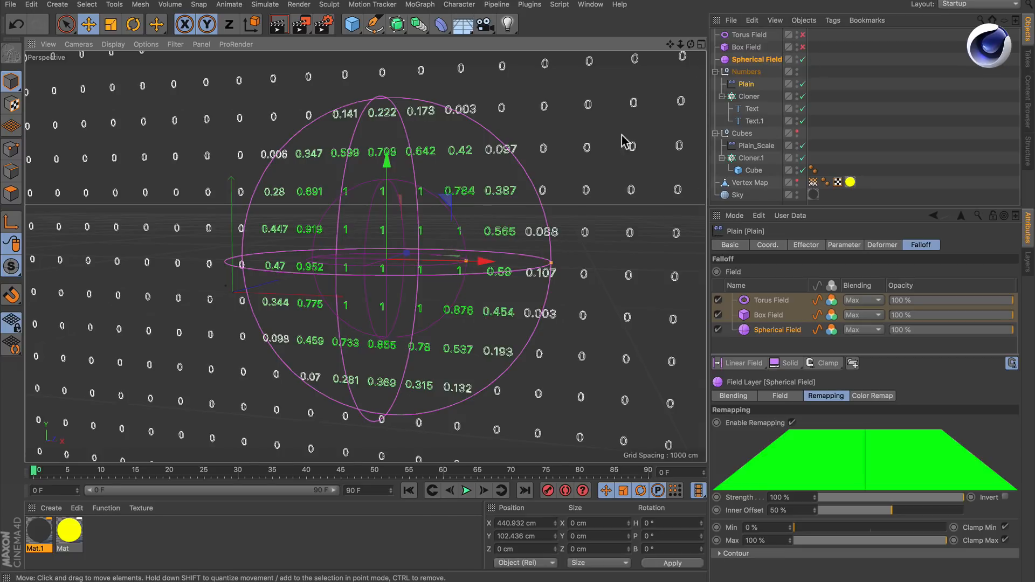
mouse_move(566, 226)
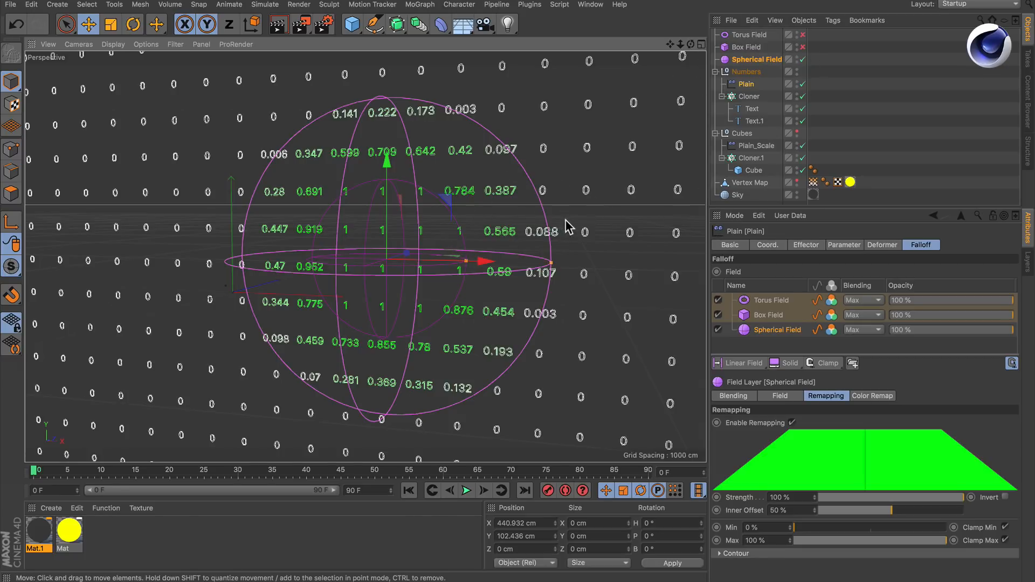
mouse_move(412, 245)
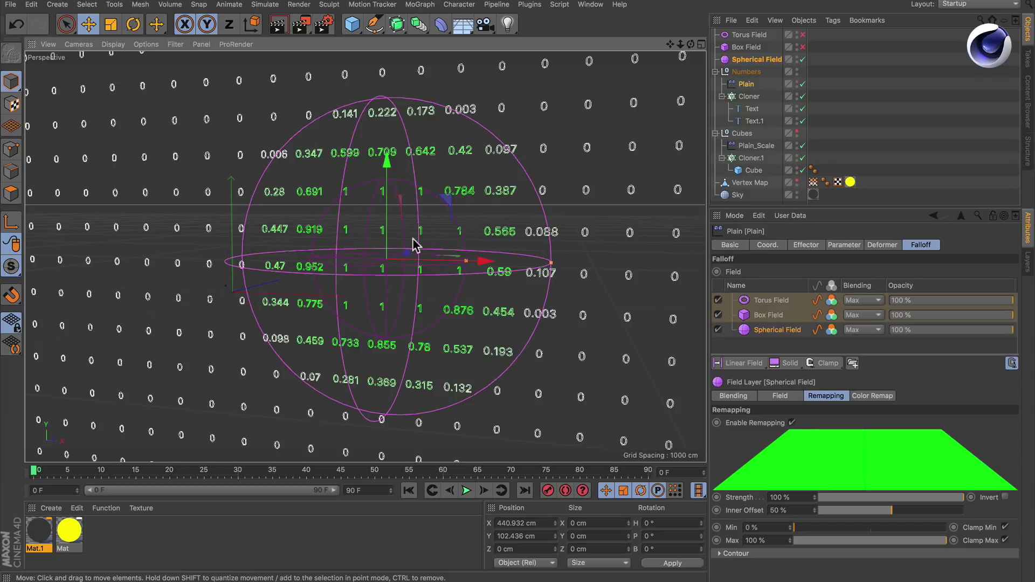
mouse_move(426, 246)
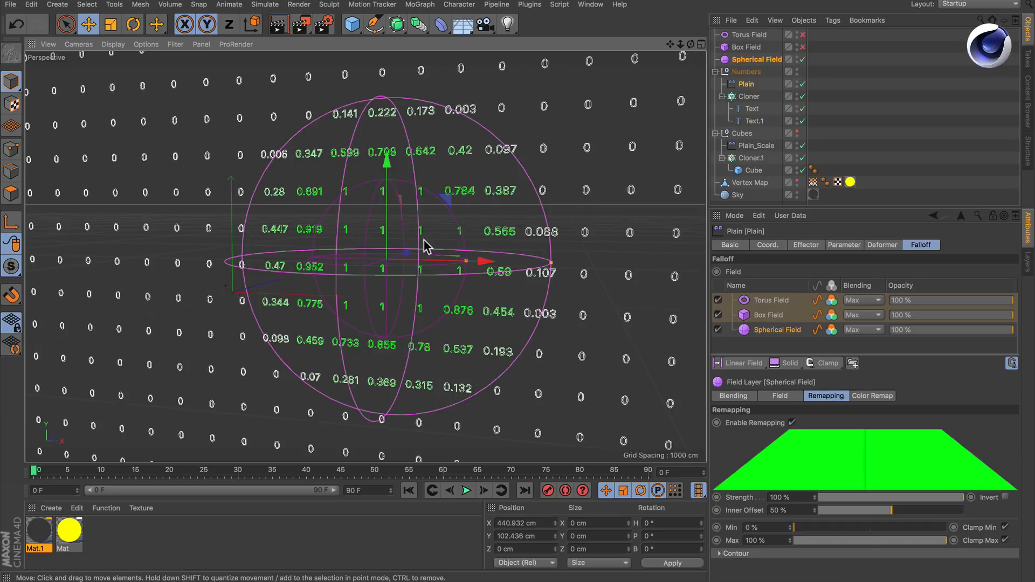
mouse_move(434, 252)
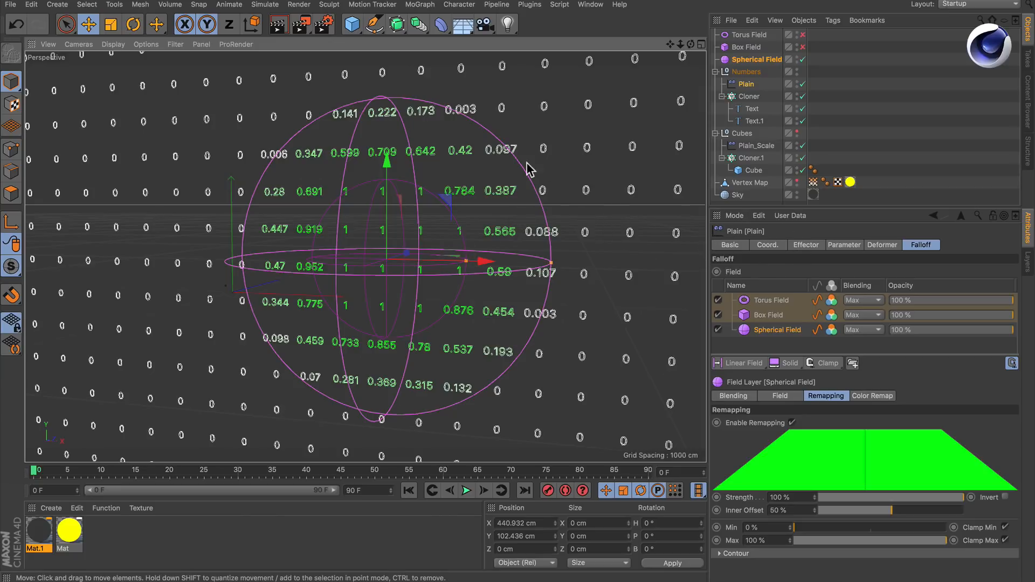
mouse_move(627, 187)
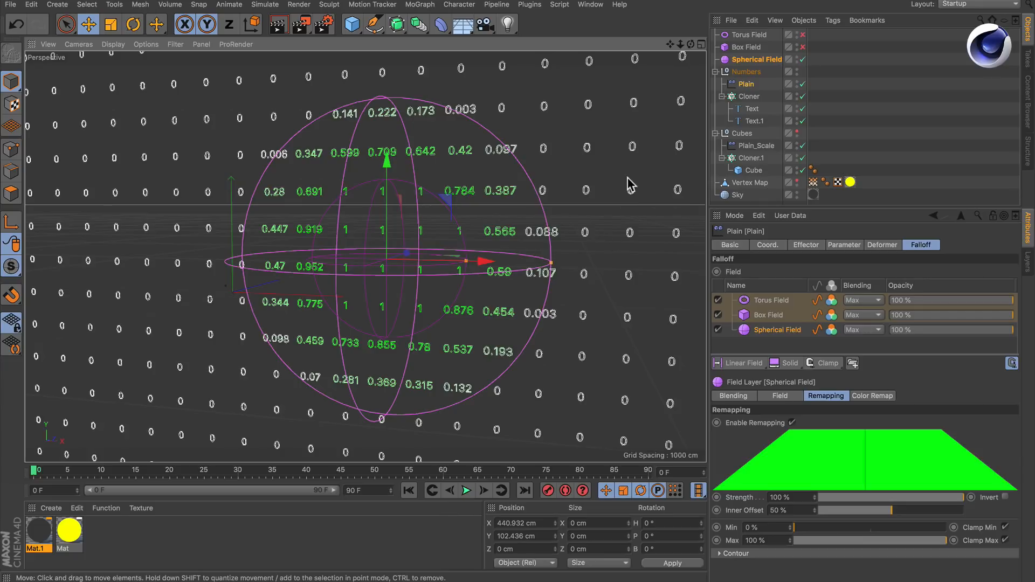
mouse_move(425, 243)
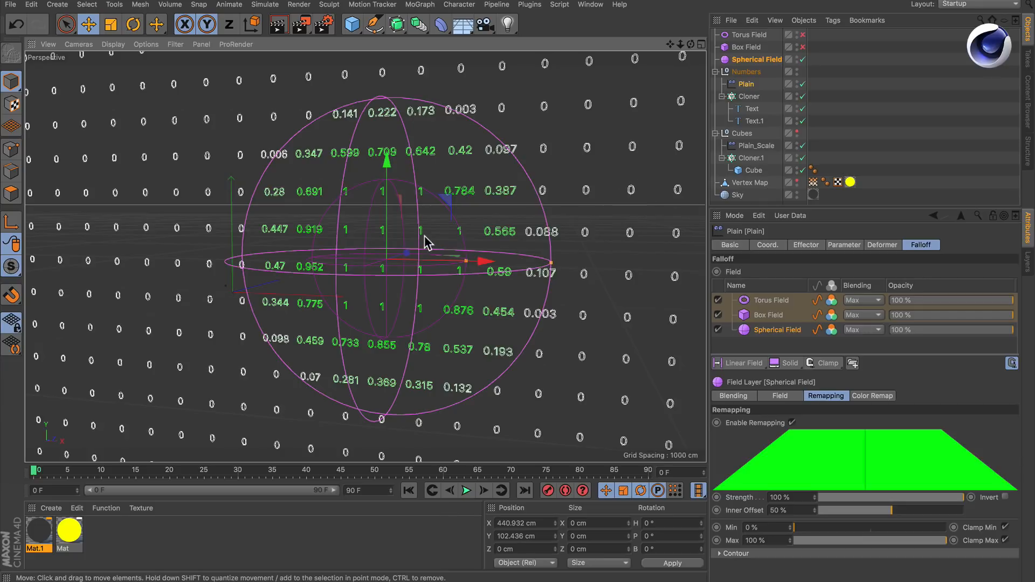
mouse_move(420, 237)
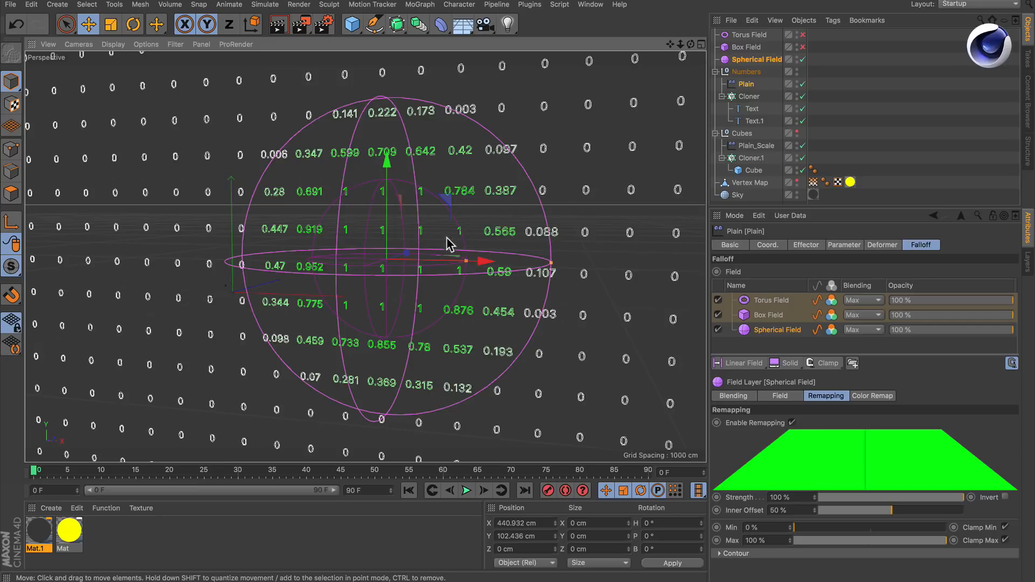
mouse_move(551, 249)
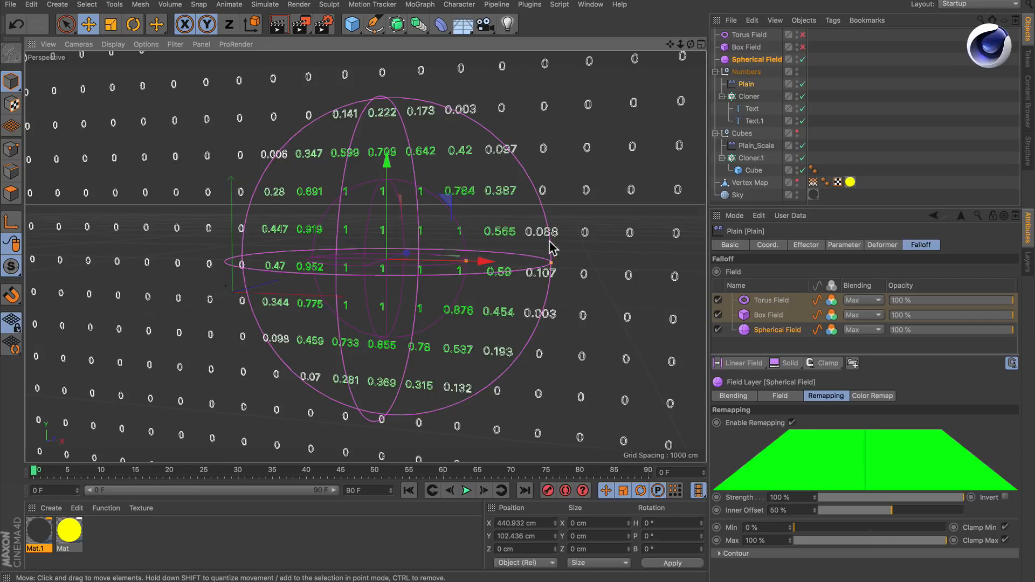
mouse_move(507, 222)
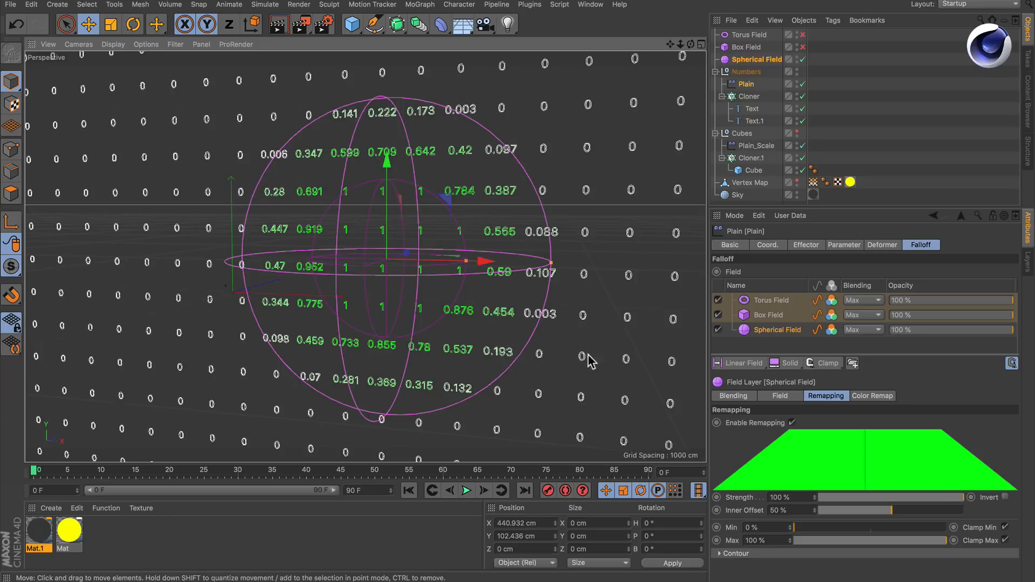
mouse_move(839, 479)
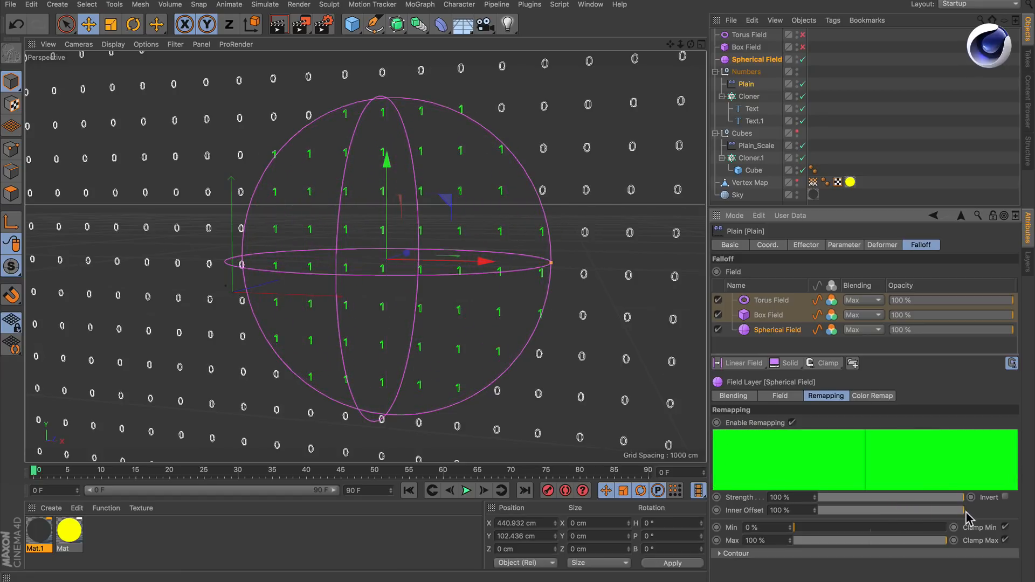
mouse_move(585, 214)
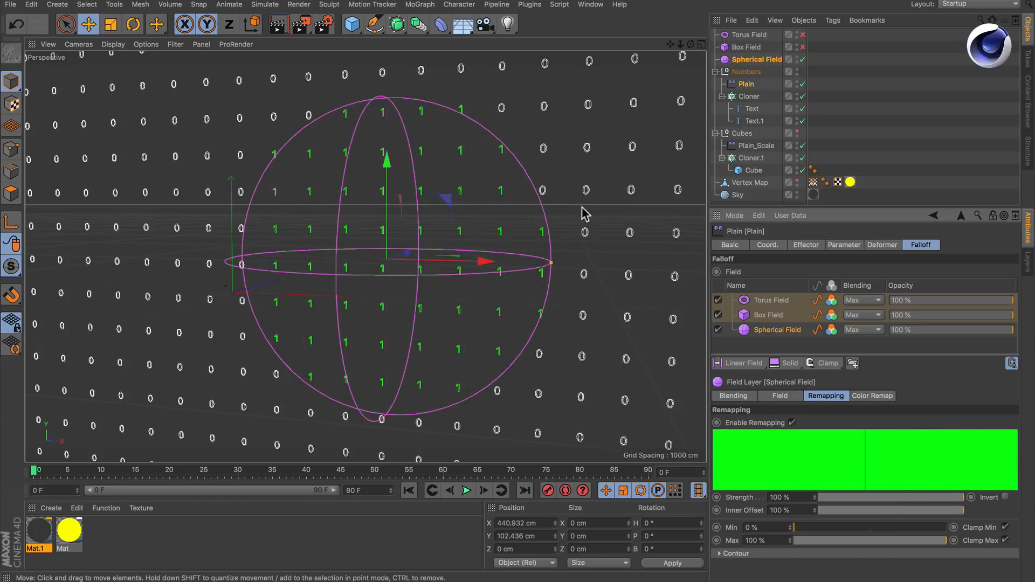
mouse_move(520, 188)
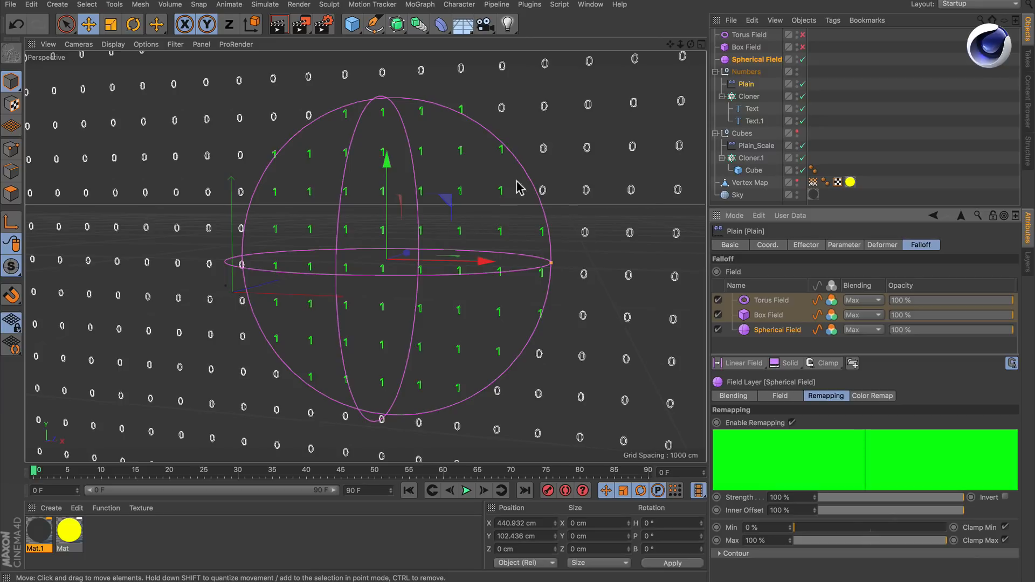
mouse_move(909, 514)
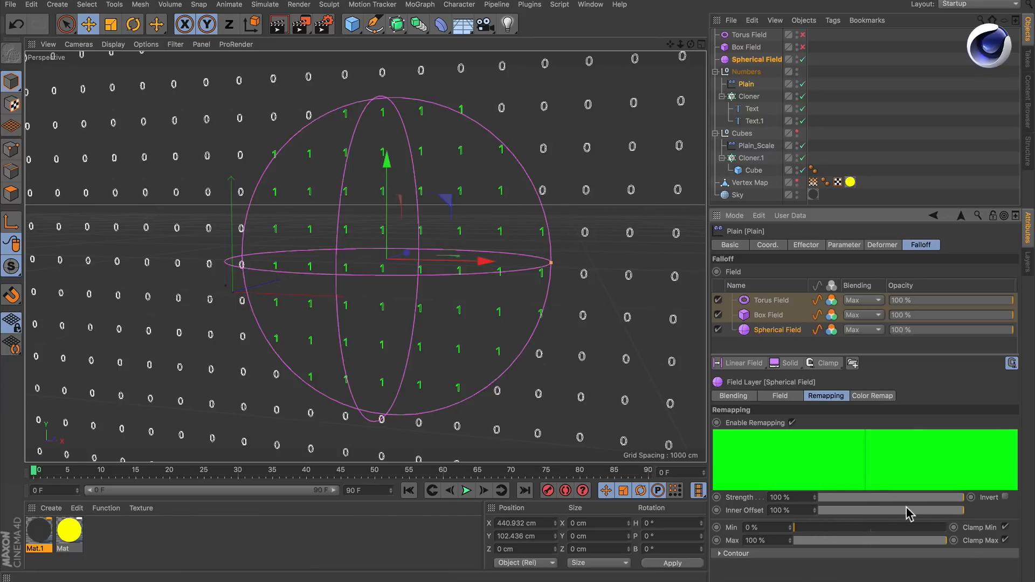
Lower the Spherical Field's Inner Offset to about 51% for a soft falloff.
drag(944, 510, 894, 510)
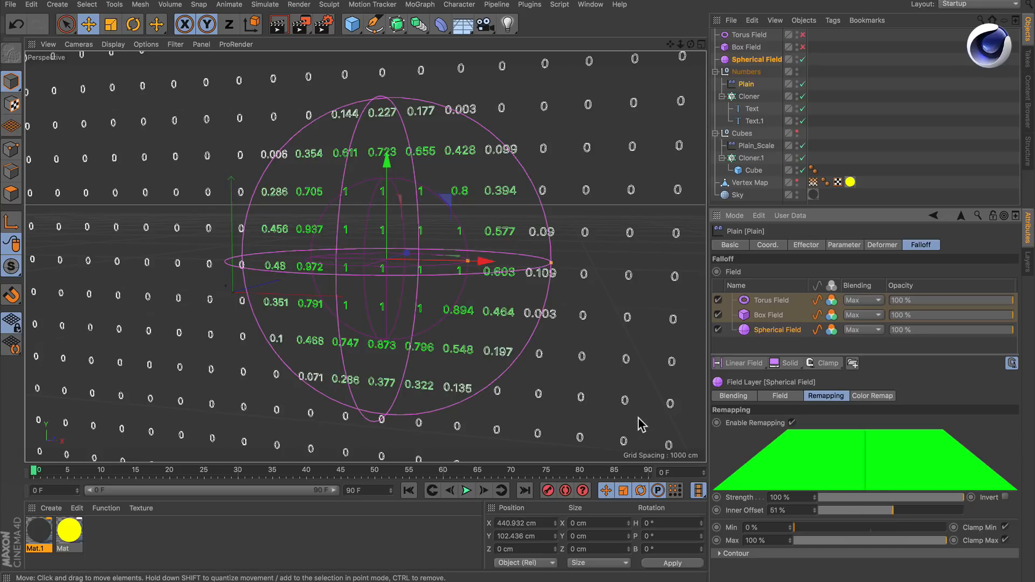
mouse_move(630, 150)
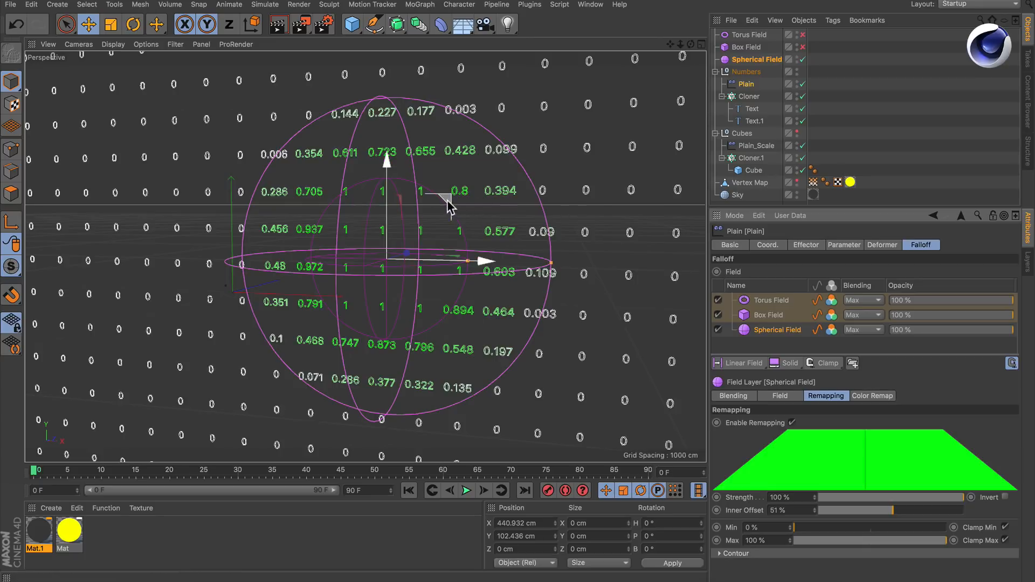
Move the Spherical Field up and right across the number grid, then view the effector's Falloff layers.
drag(452, 202, 291, 208)
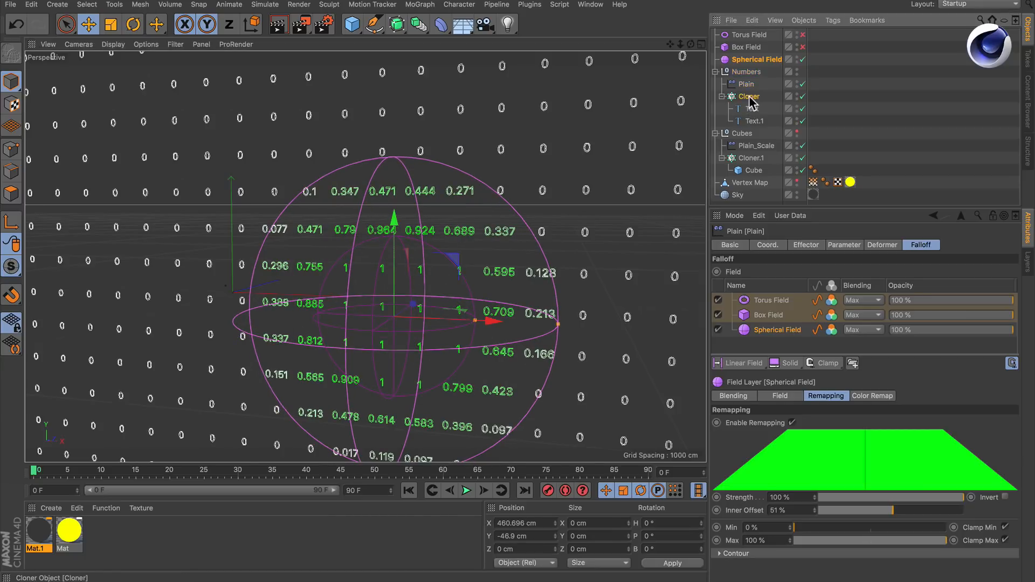
click(749, 96)
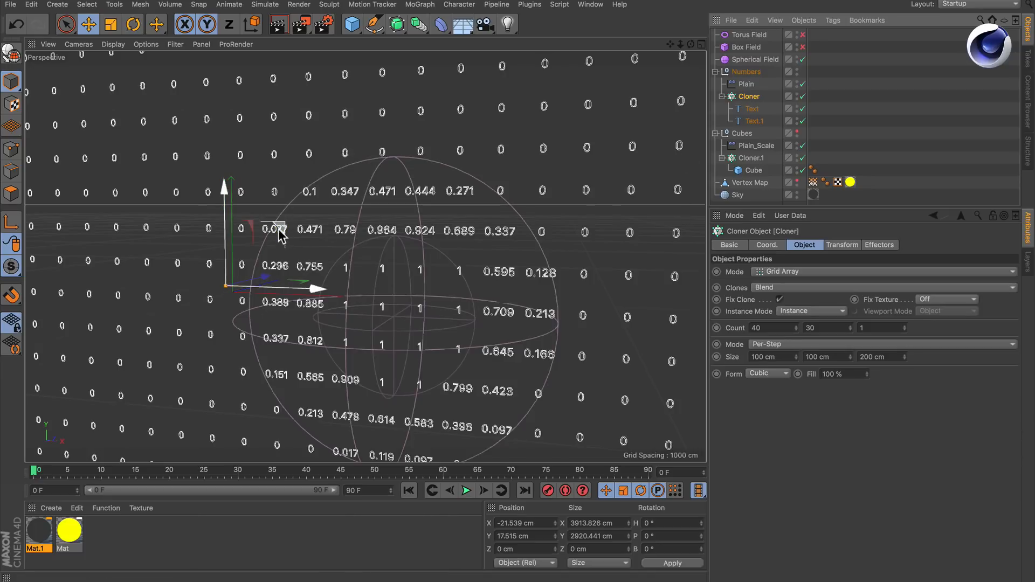
drag(281, 238, 357, 221)
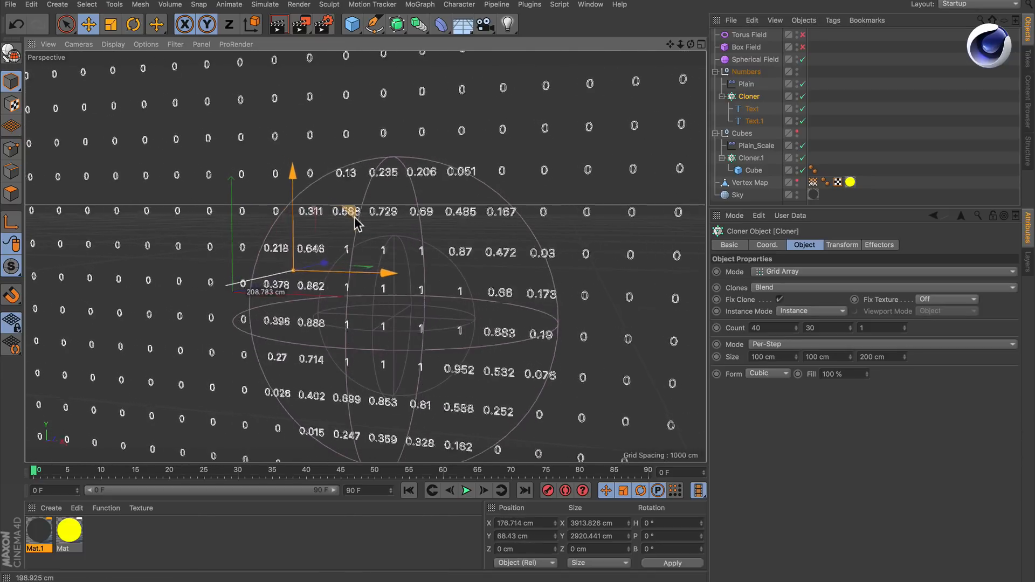
drag(356, 224, 430, 231)
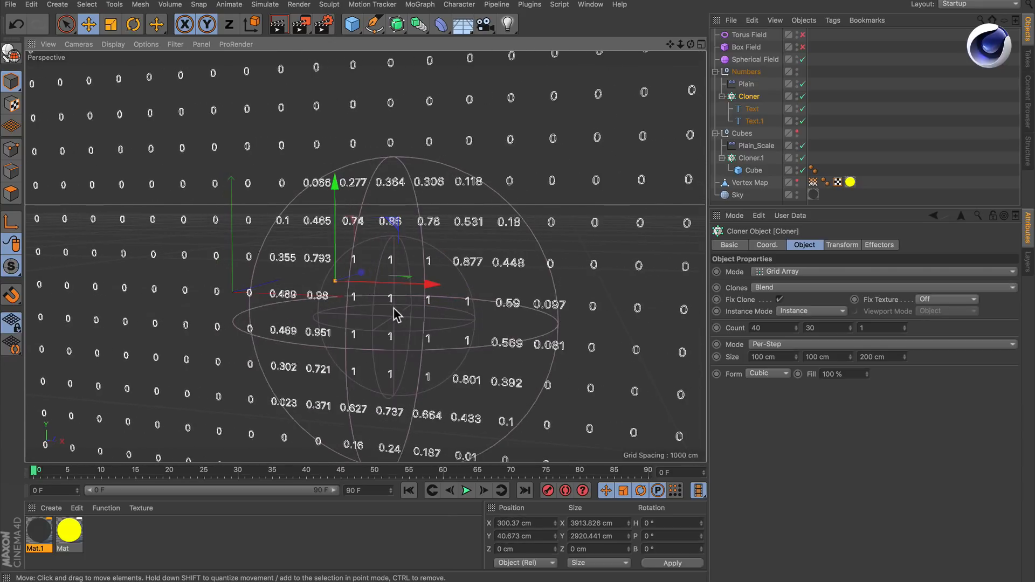
mouse_move(625, 235)
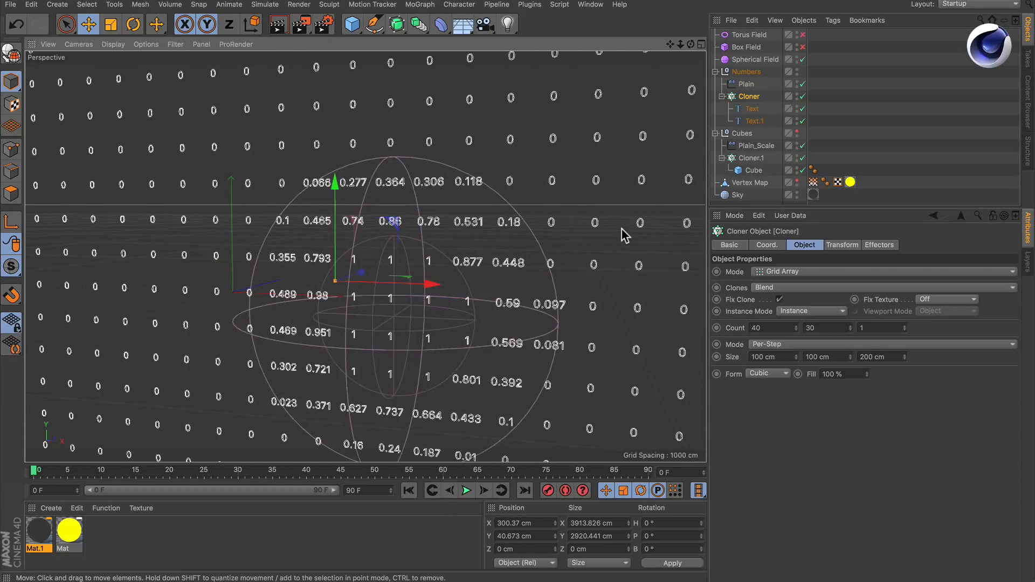
click(746, 83)
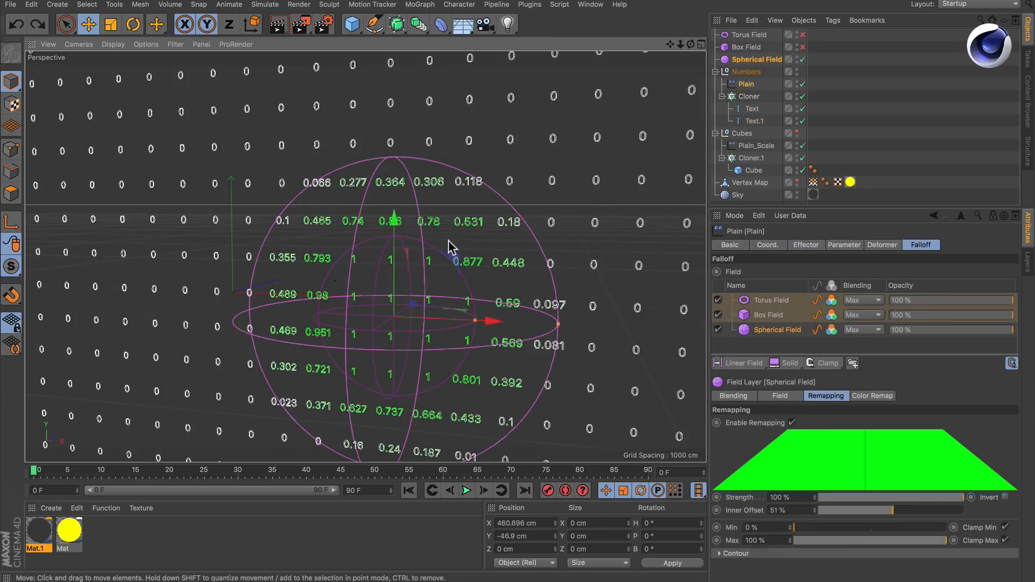
click(57, 5)
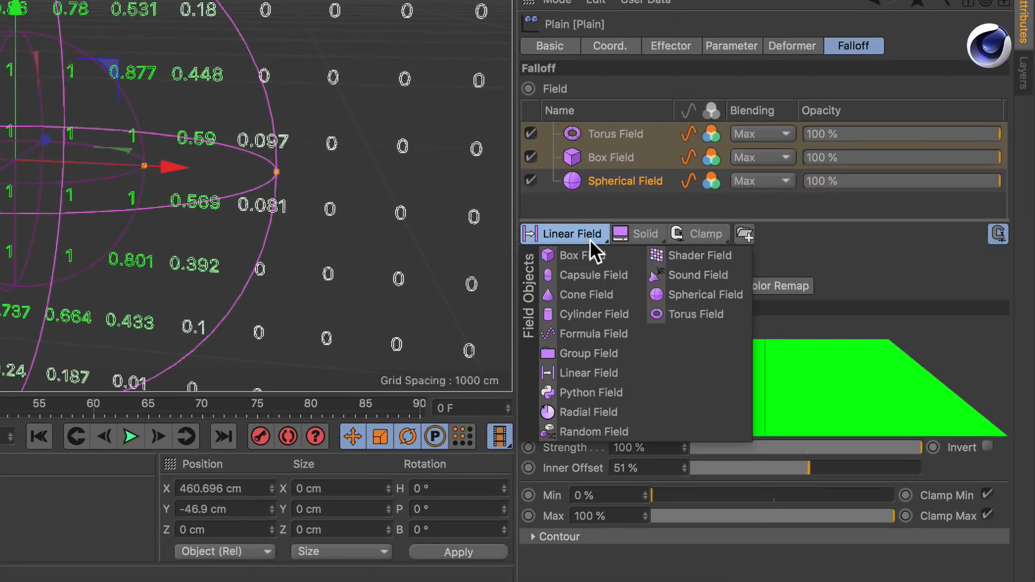
click(706, 234)
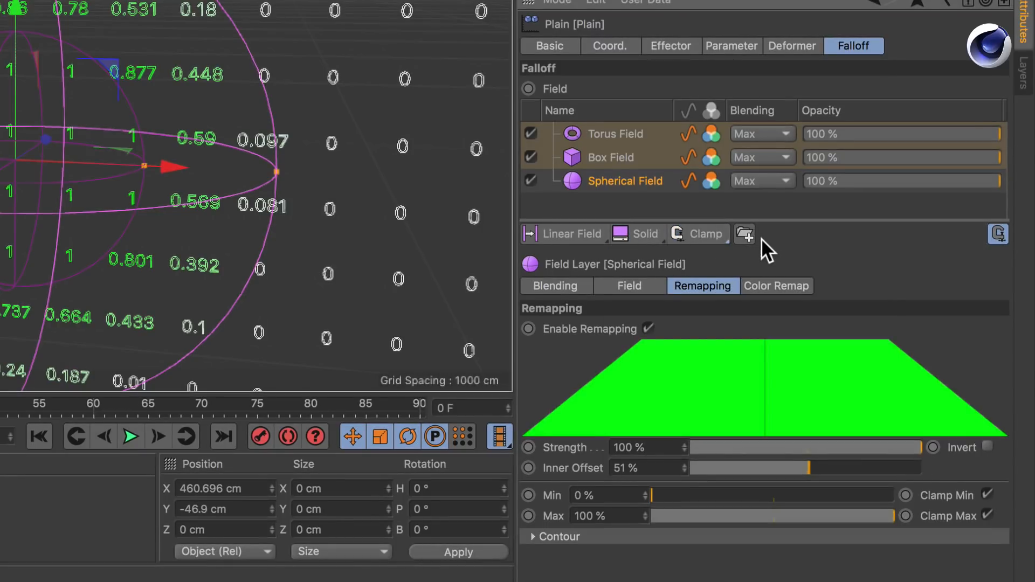
mouse_move(681, 139)
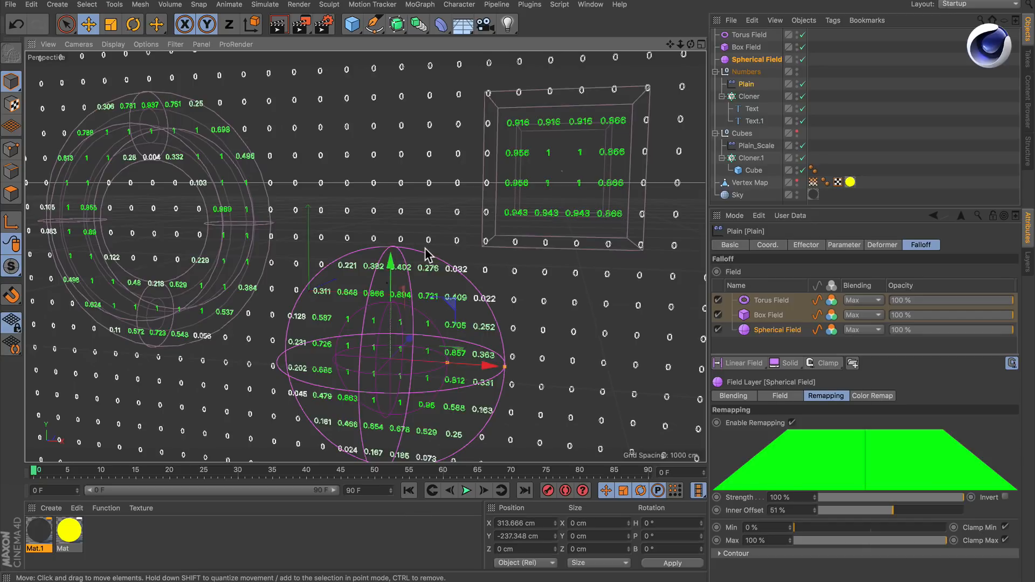
mouse_move(547, 219)
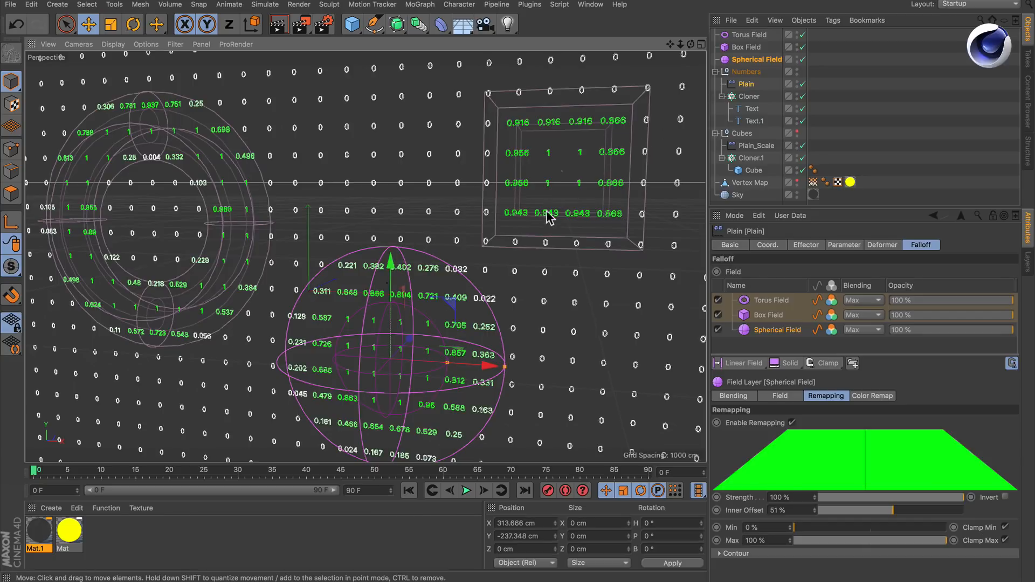
Enable the Torus Field and Box Field in the Object Manager.
click(745, 47)
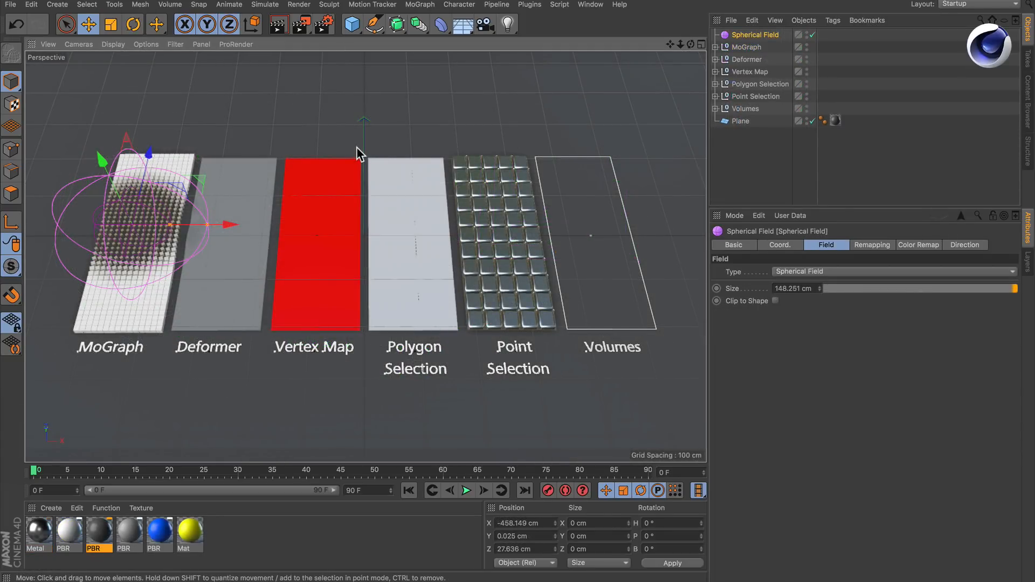
mouse_move(390, 144)
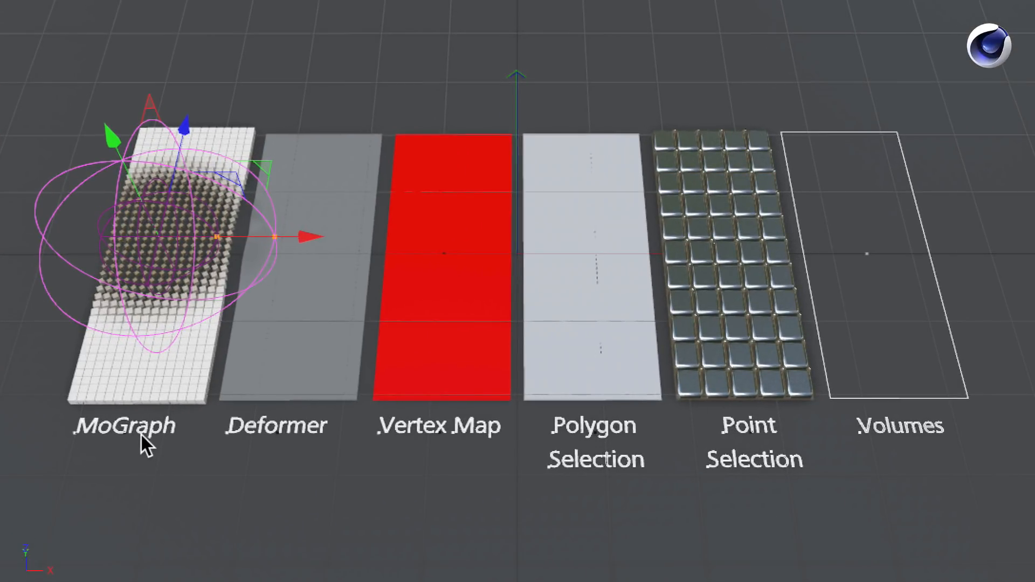
mouse_move(494, 450)
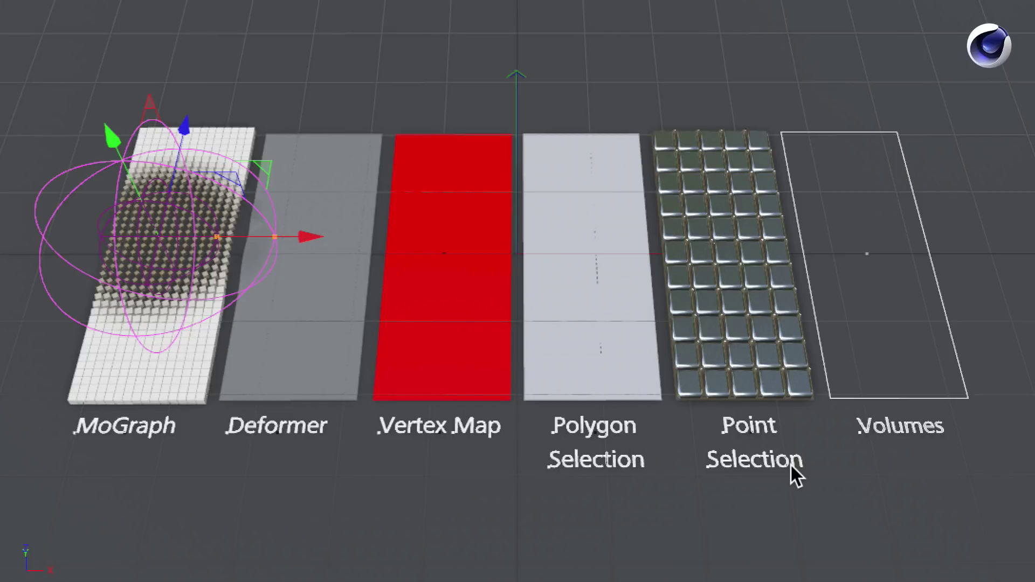
mouse_move(465, 199)
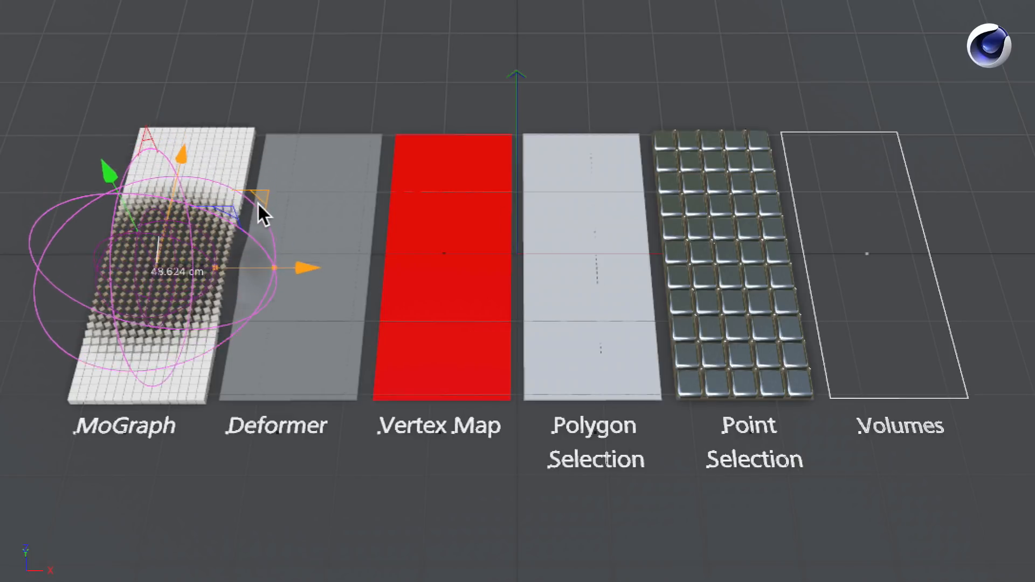
Drag the Spherical Field over MoGraph and Point Selection planes, ending on the MoGraph–Deformer boundary.
drag(303, 267, 304, 237)
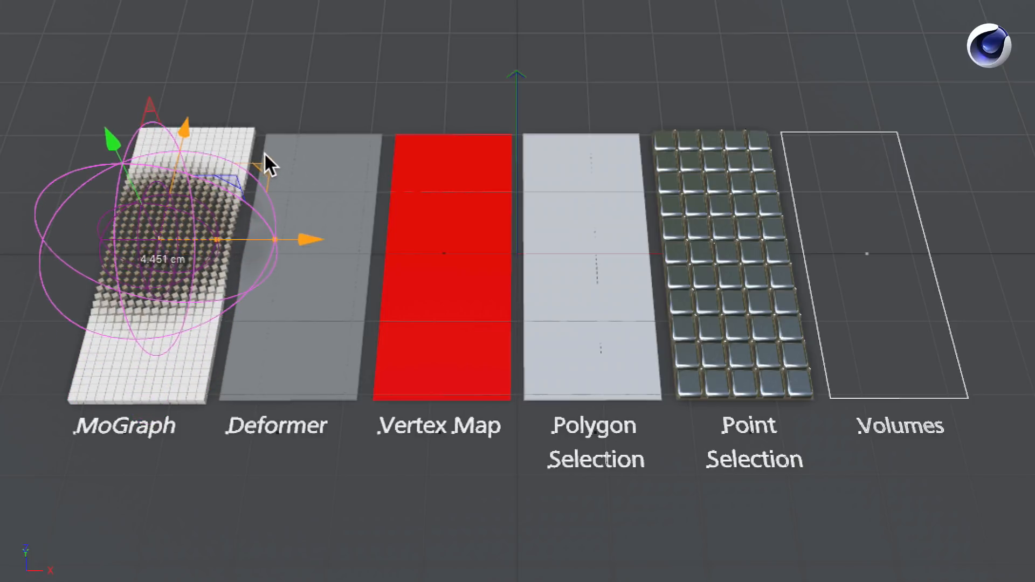
drag(267, 239, 268, 299)
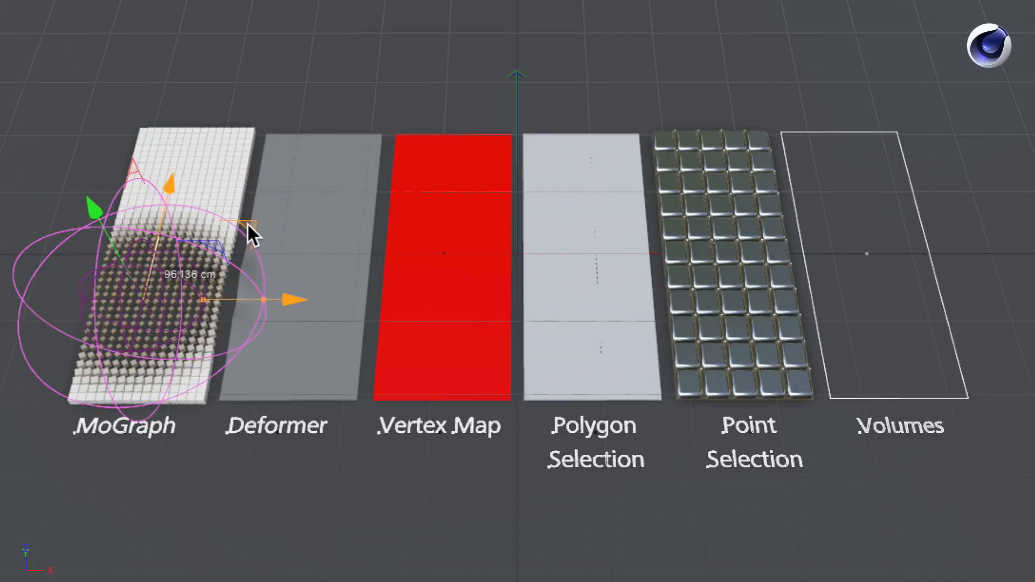
drag(261, 300, 277, 234)
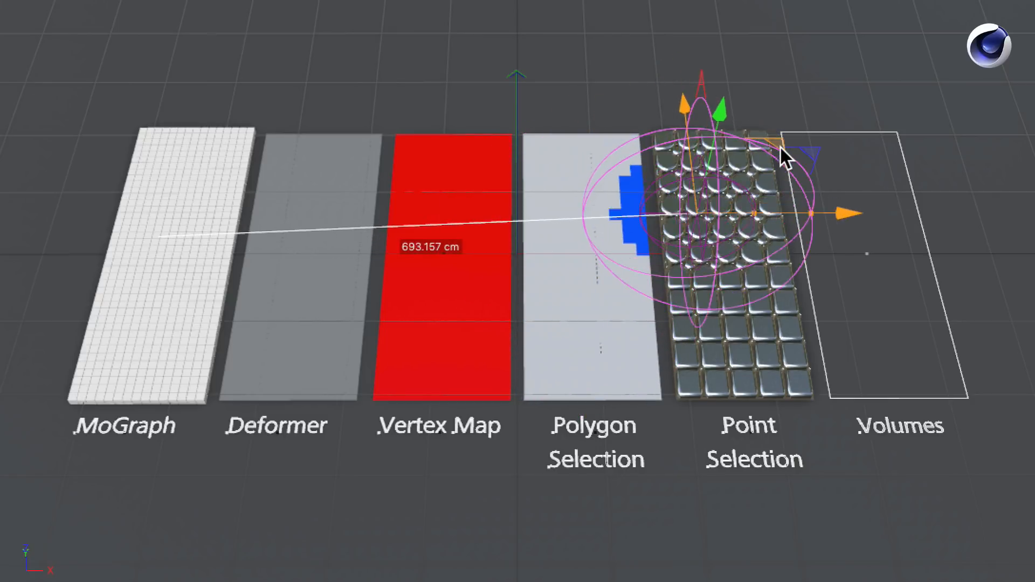
drag(786, 155, 792, 185)
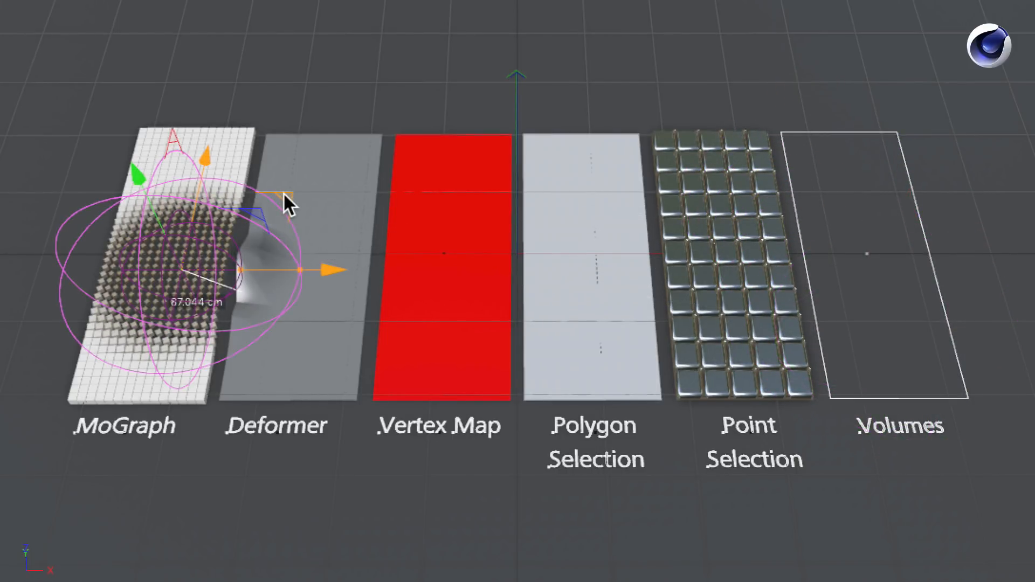
drag(297, 269, 376, 265)
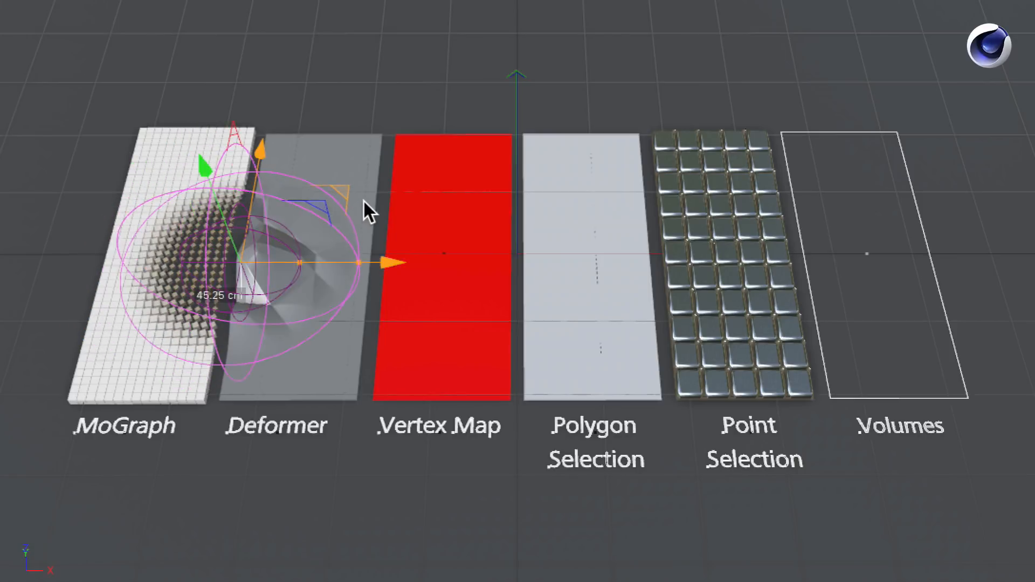